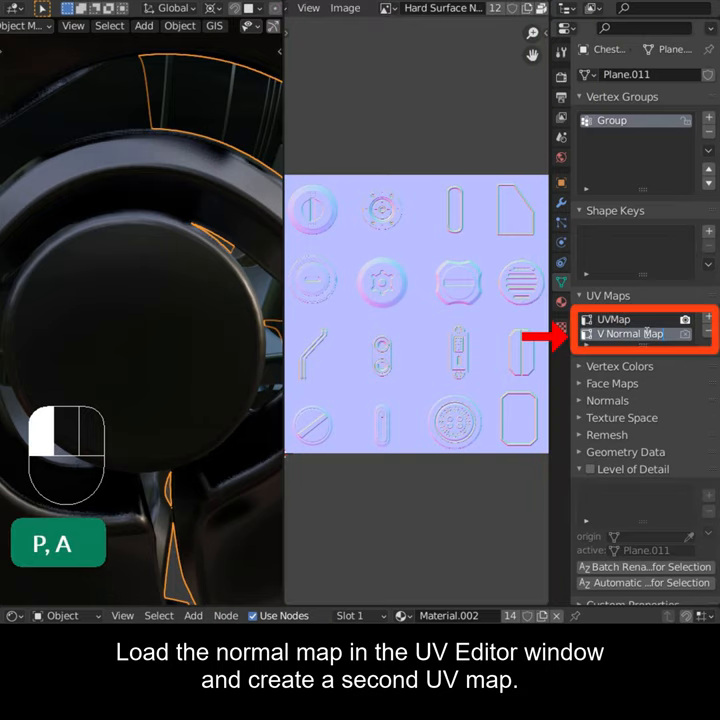
- Enter Edit Mode on the plane to work on its faces for the stamp UV map
key("Tab")
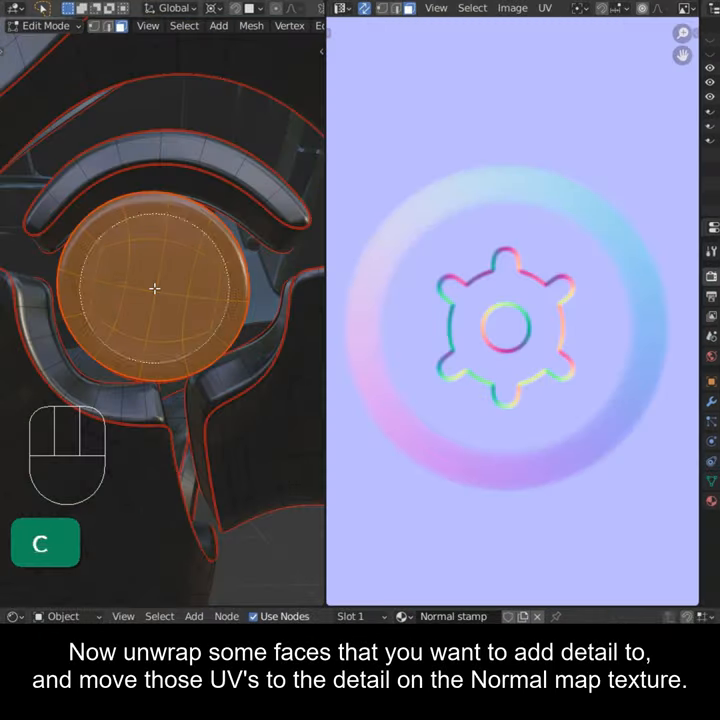
- Unwrap the selected disc faces and scale their UV island down onto the gear stamp
key("u")
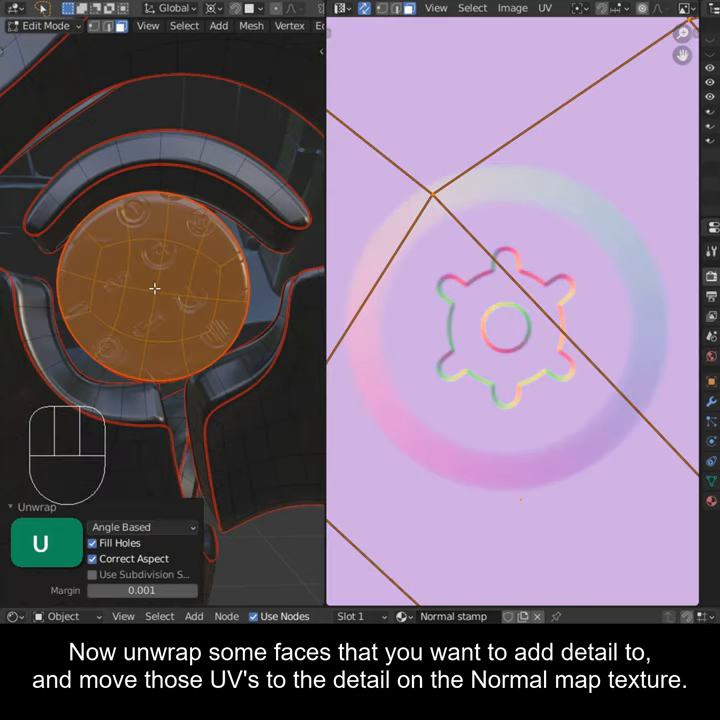
key("s")
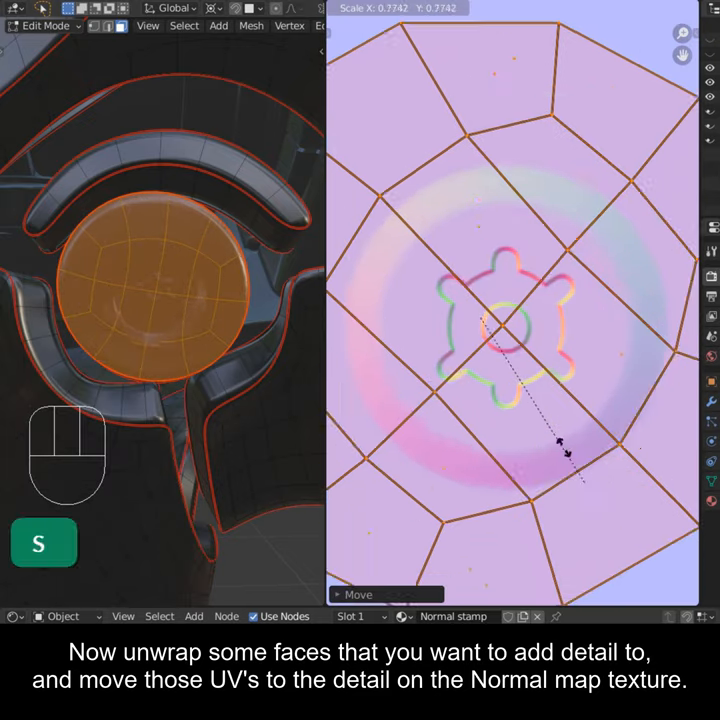